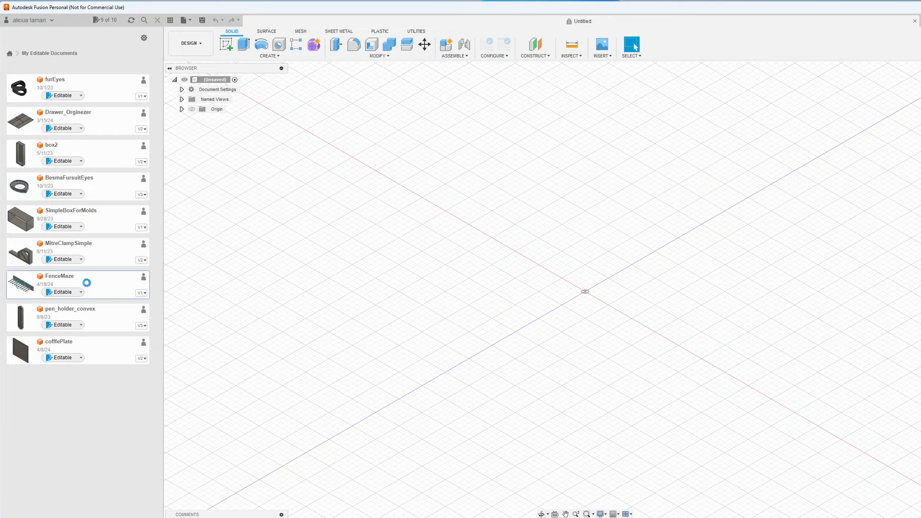
Open the FenceMaze design and orbit to show the row of round posts along the board.
{"action": "double_click", "coordinate": [58, 275]}
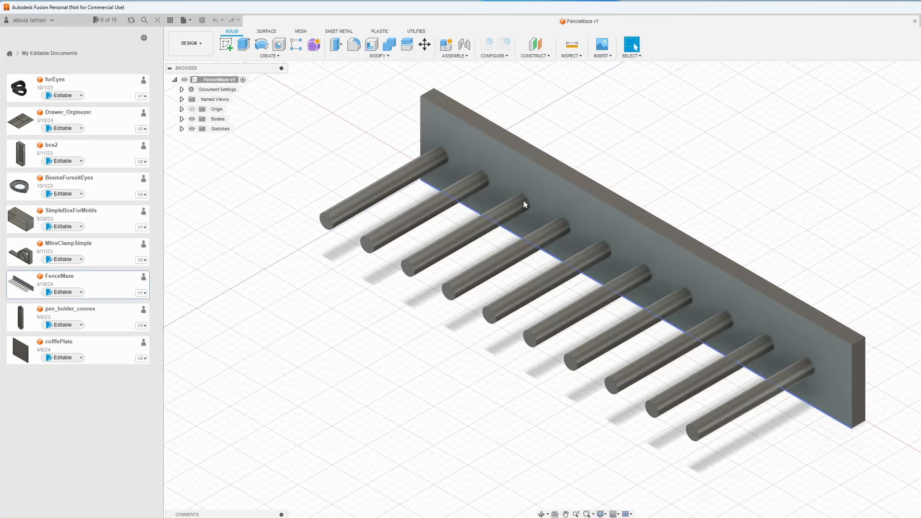
{"action": "left_click_drag", "start_coordinate": [525, 204], "coordinate": [585, 291]}
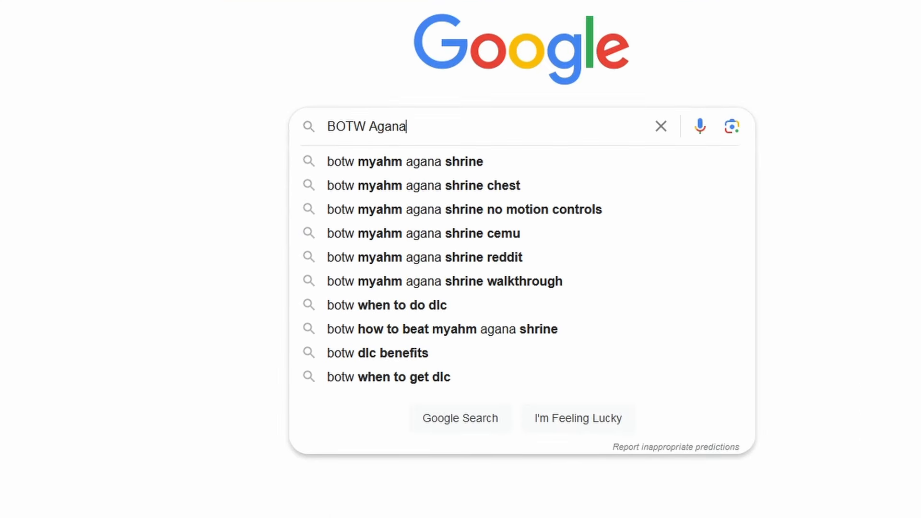
Search for the Myahm Agana shrine, open the overhead IGN maze image and bring up its save options.
{"action": "left_click", "coordinate": [404, 162]}
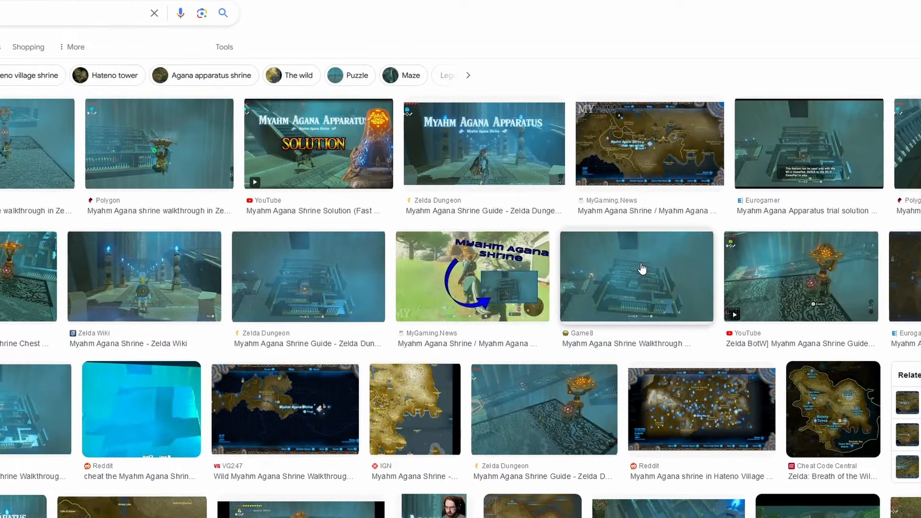
{"action": "left_click", "coordinate": [636, 277]}
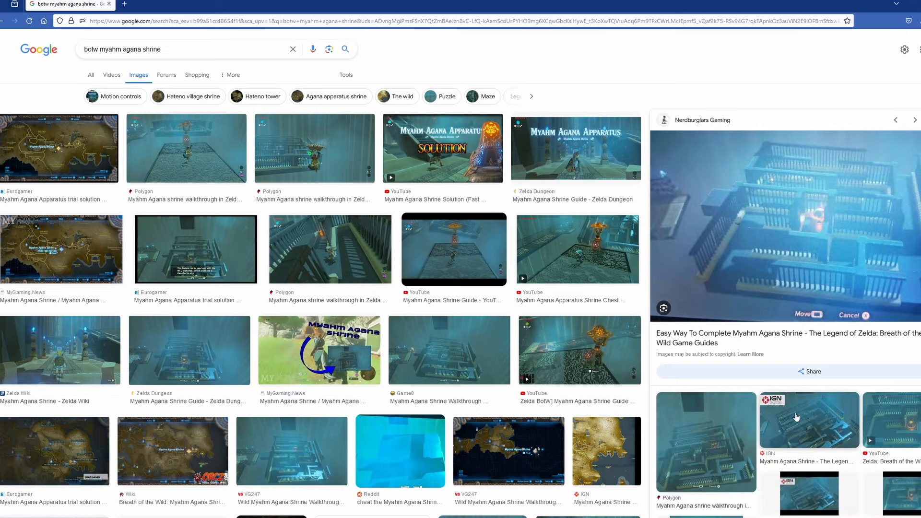
{"action": "left_click", "coordinate": [809, 418]}
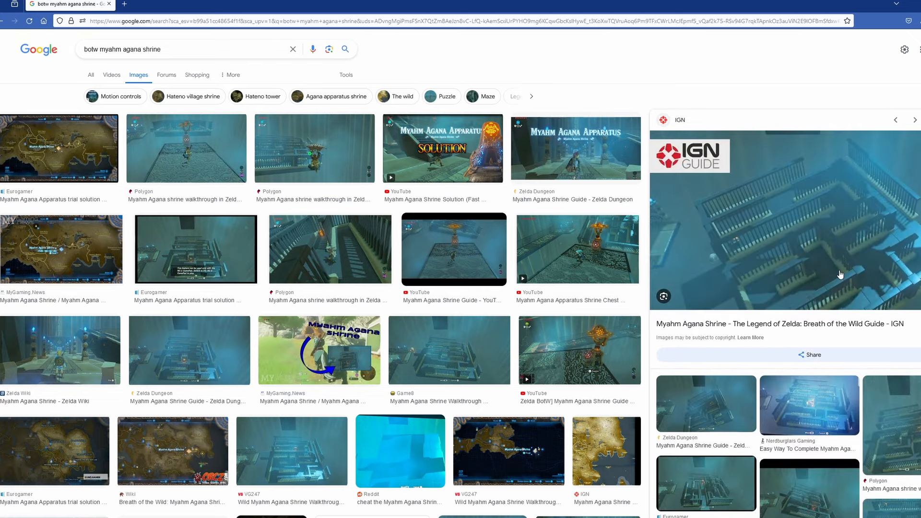
{"action": "right_click", "coordinate": [840, 274]}
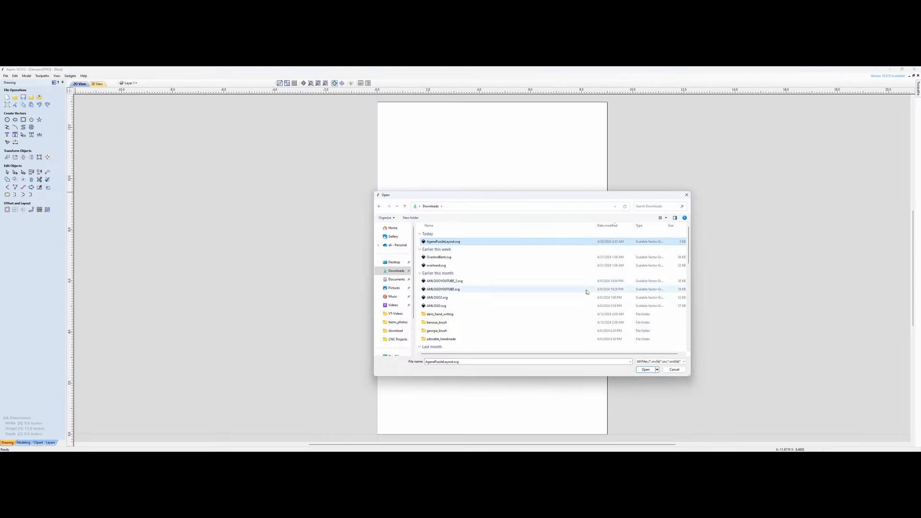
Import the maze SVG, calculate a pocket toolpath for it and save the toolpath as a .gcode file.
{"action": "left_click", "coordinate": [646, 369]}
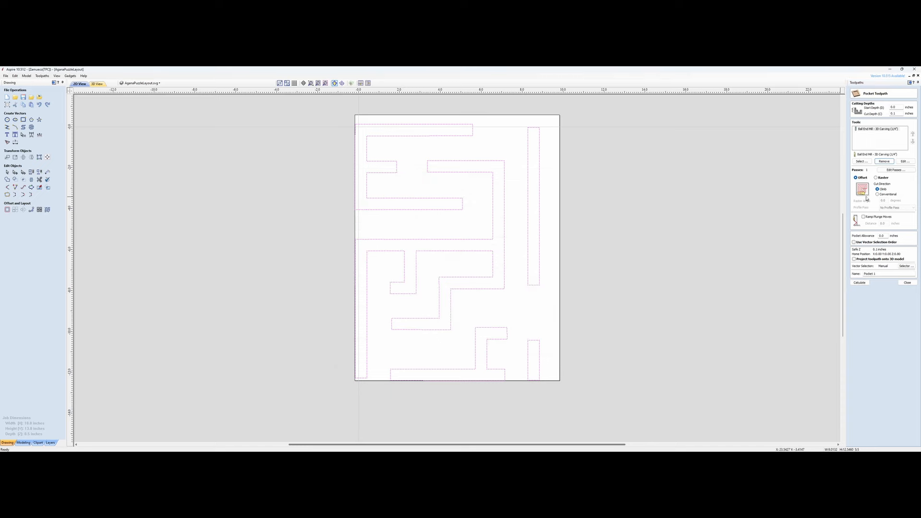
{"action": "left_click", "coordinate": [858, 282]}
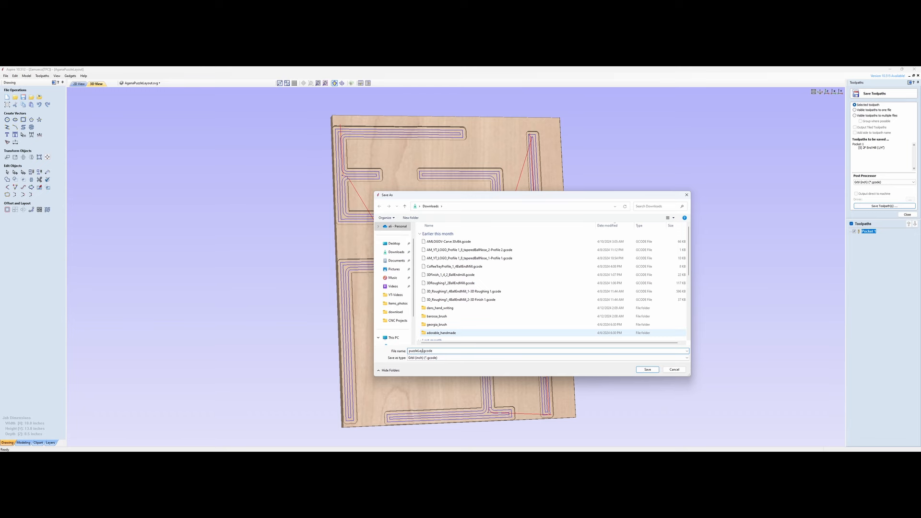
{"action": "left_click", "coordinate": [647, 370]}
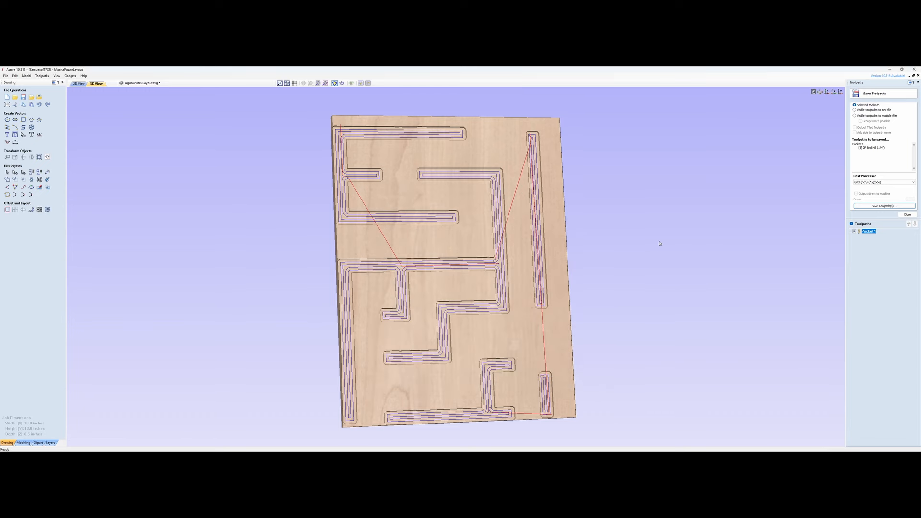